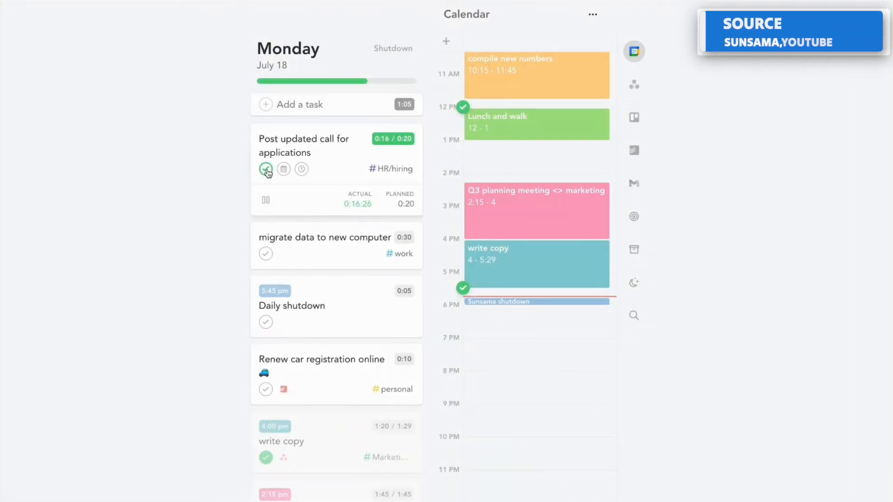
Step: Complete 'Post updated call for applications' and start the Shutdown daily review
{"action": "left_click", "coordinate": [265, 169]}
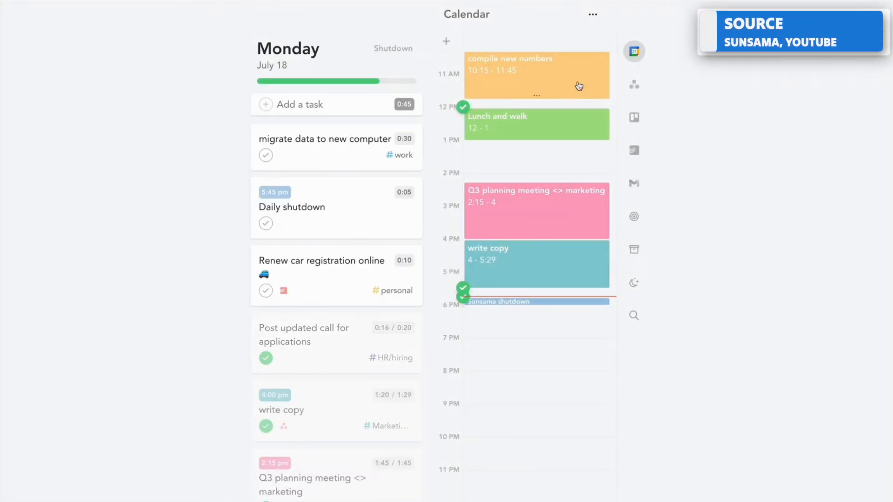
{"action": "left_click", "coordinate": [392, 48]}
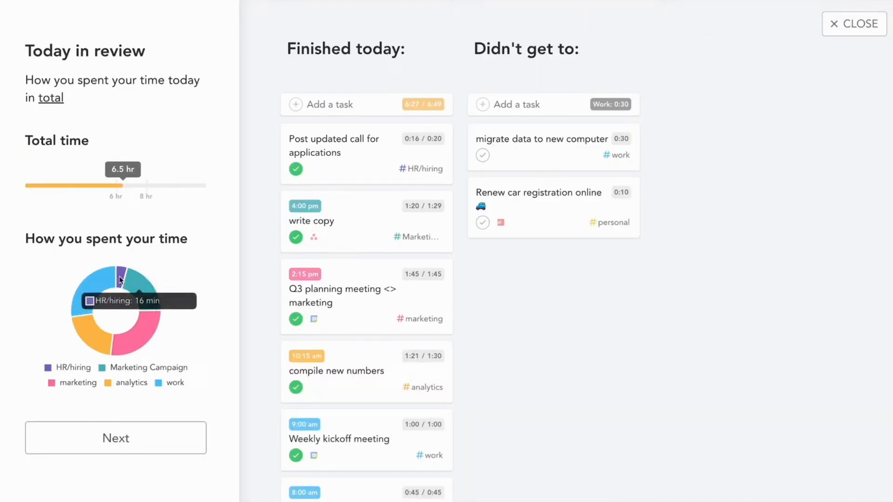
Step: Advance past the Today in review time summary with Next
{"action": "left_click", "coordinate": [854, 24]}
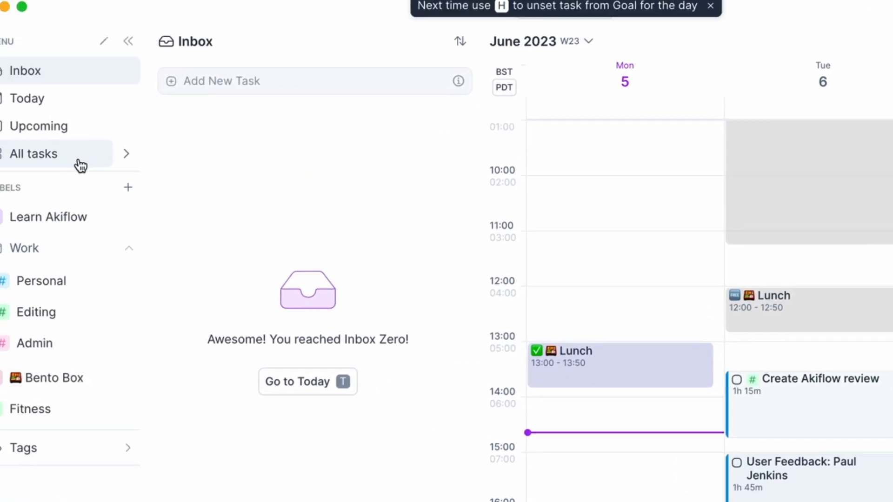
Step: Show the All tasks list from Akiflow's left sidebar
{"action": "left_click", "coordinate": [33, 154]}
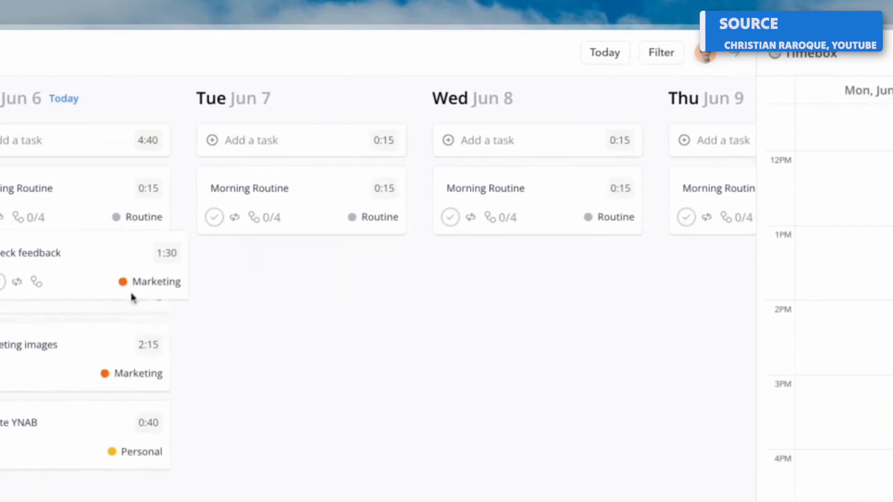
Step: Add a Gym task to Monday and bring up its label choices
{"action": "scroll", "scroll_direction": "right", "scroll_amount": 3}
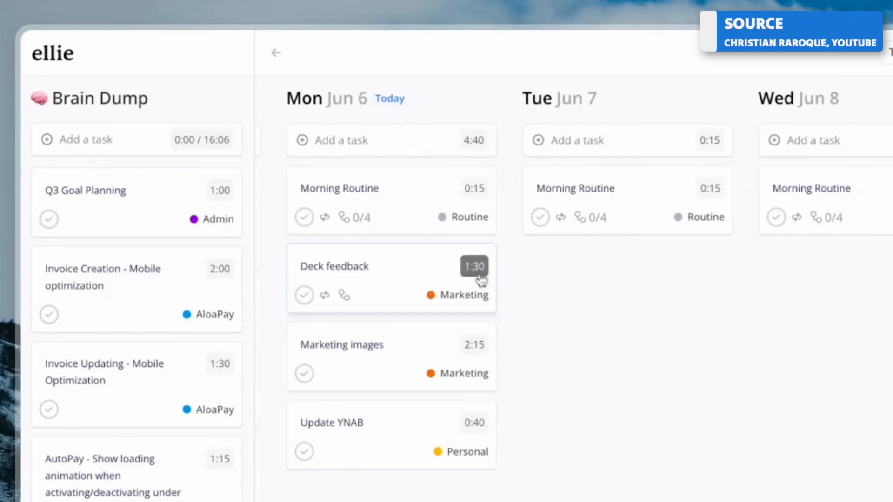
{"action": "left_click", "coordinate": [460, 220]}
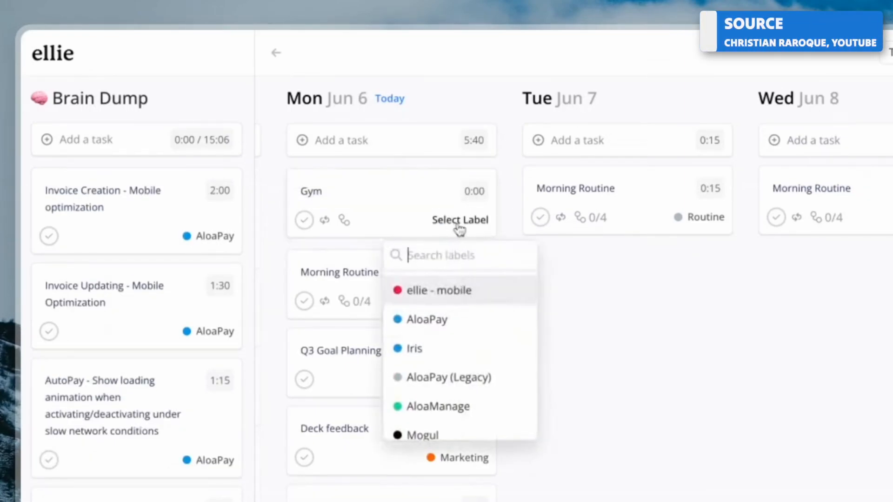
{"action": "scroll", "scroll_direction": "down", "scroll_amount": 3}
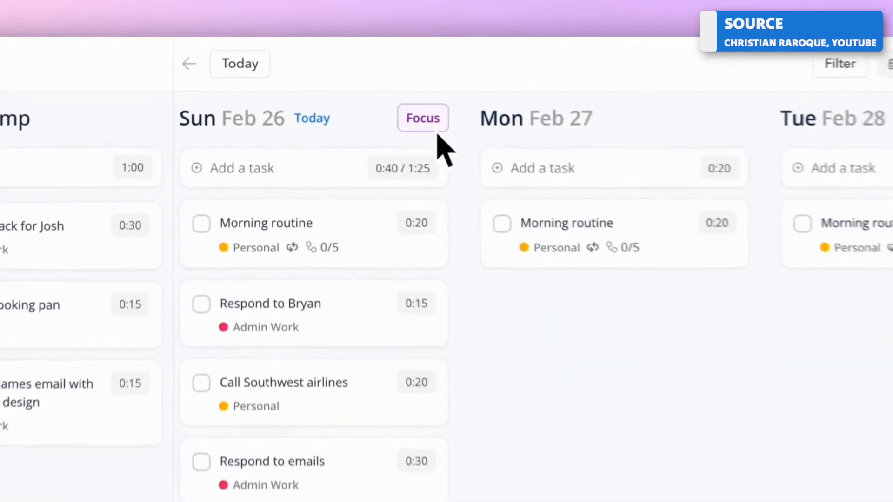
Step: Start Focus mode from today's date column in Ellie Planner
{"action": "left_click", "coordinate": [422, 119]}
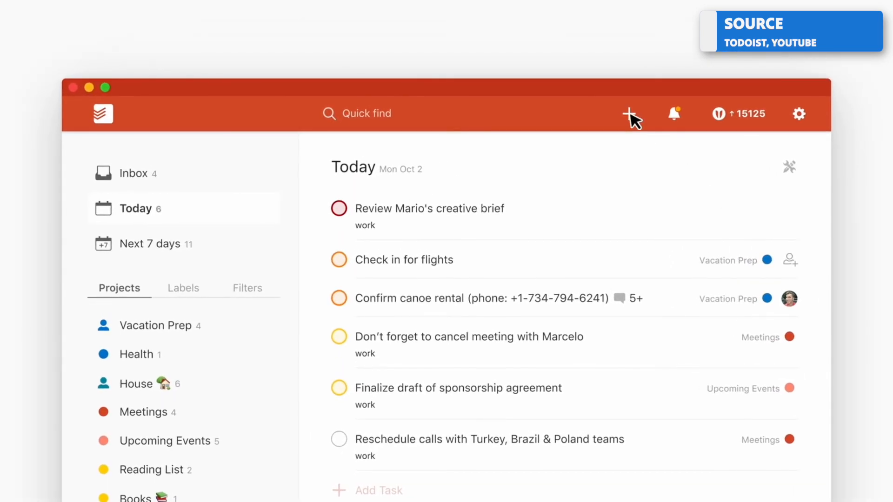
Step: Add a task, check the project's more-options menu, and check off Today tasks down to four
{"action": "left_click", "coordinate": [630, 114]}
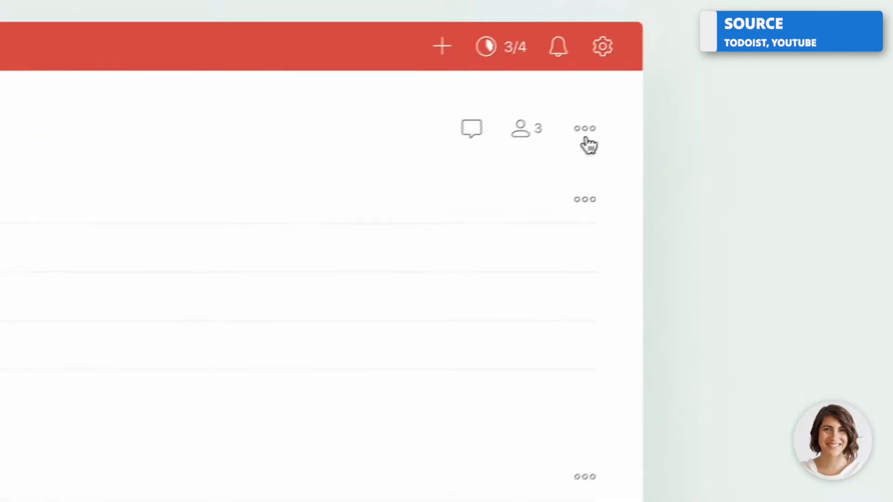
{"action": "left_click", "coordinate": [584, 128]}
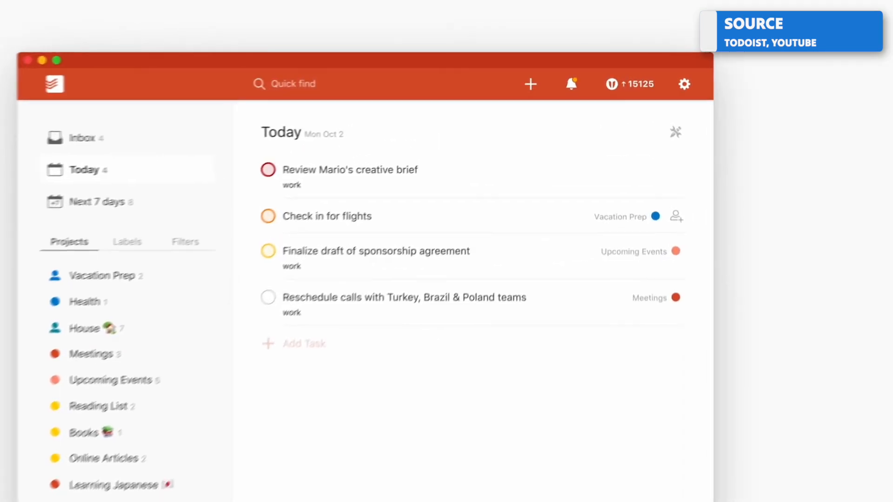
{"action": "left_click", "coordinate": [612, 84]}
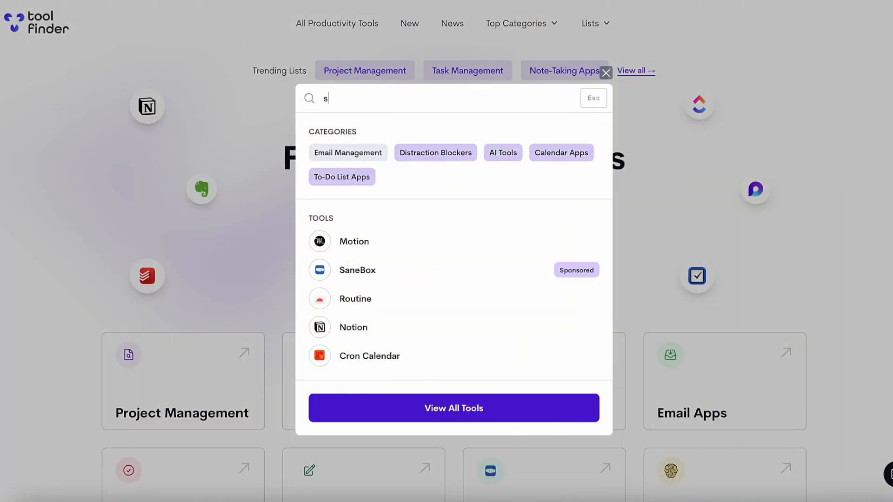
Step: Search 'sunsa', select Sunsama, and browse its Comparable tools list (Akiflow, Timestripe, Todoist, TickTick)
{"action": "type", "text": "unsa"}
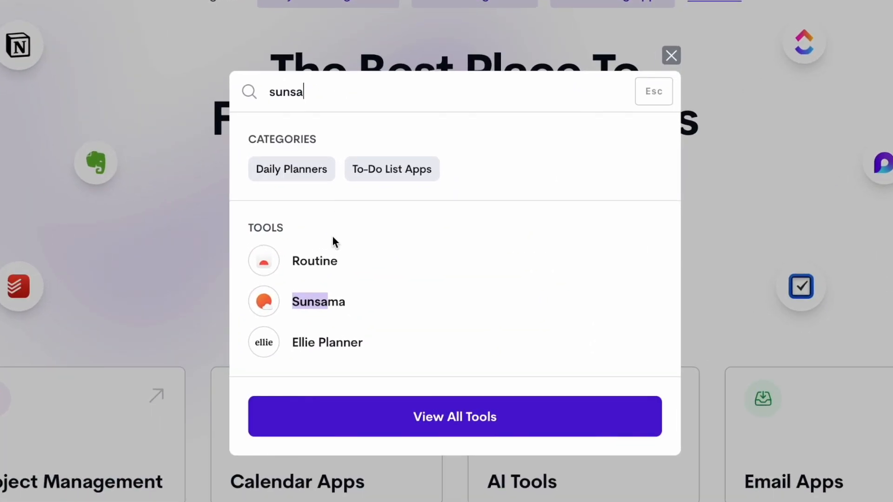
{"action": "left_click", "coordinate": [318, 301]}
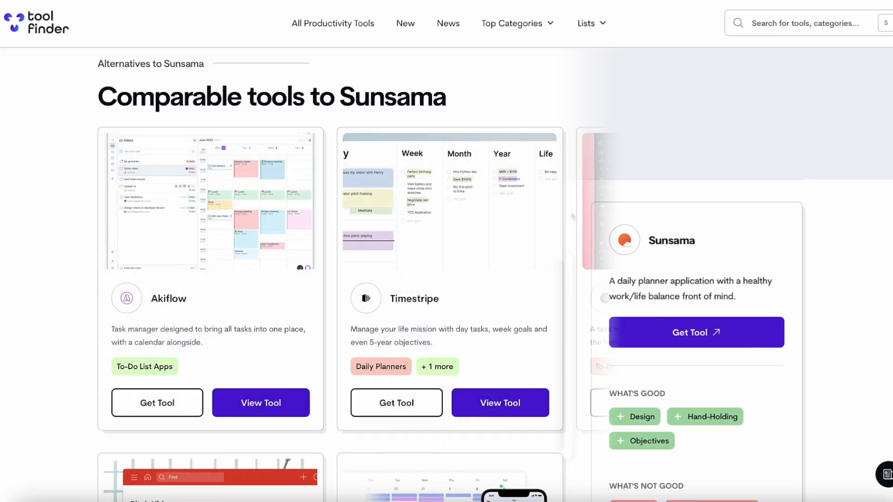
{"action": "scroll", "scroll_direction": "down", "scroll_amount": 3}
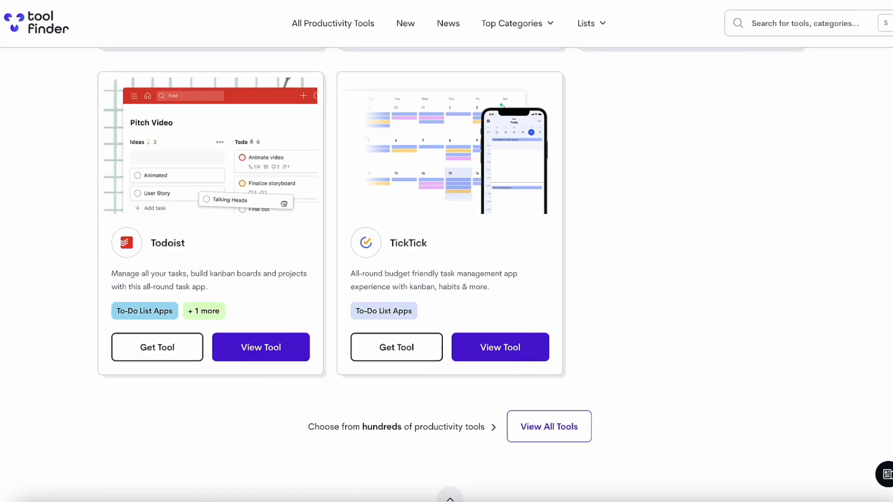